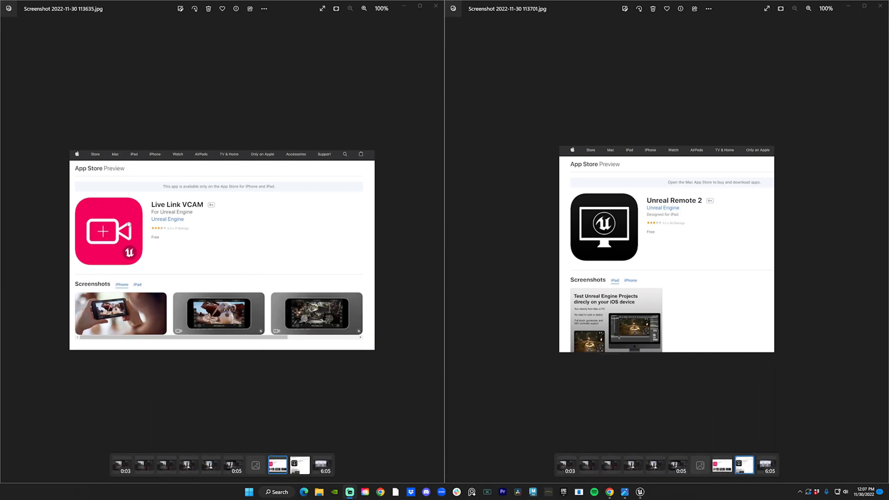
pyautogui.moveTo(185, 220)
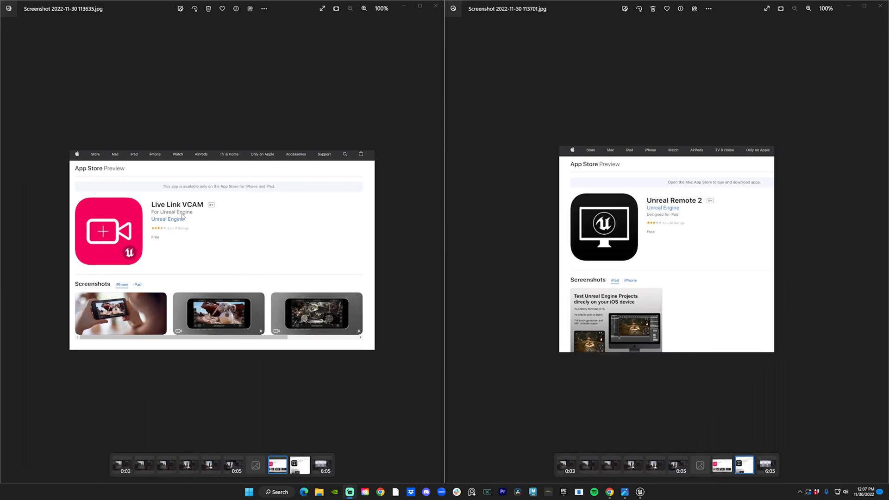
pyautogui.moveTo(641, 491)
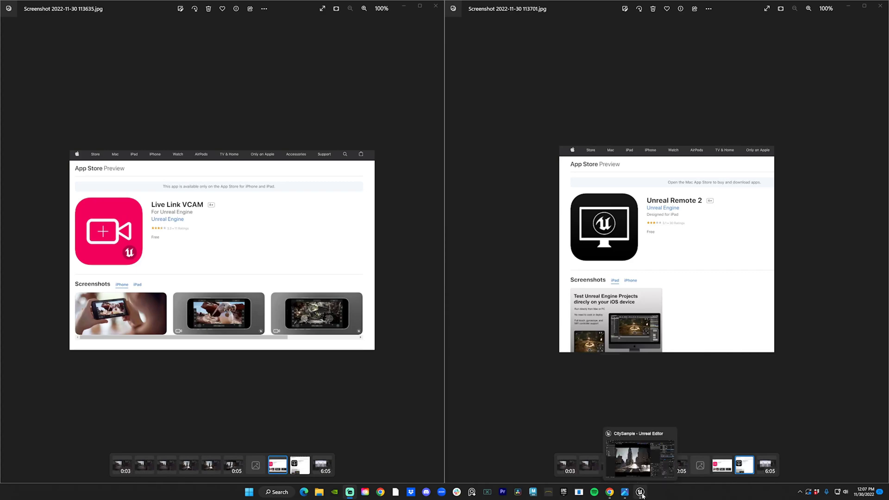
# Switch from Windows Photos to the CitySample Unreal Editor window
pyautogui.click(638, 493)
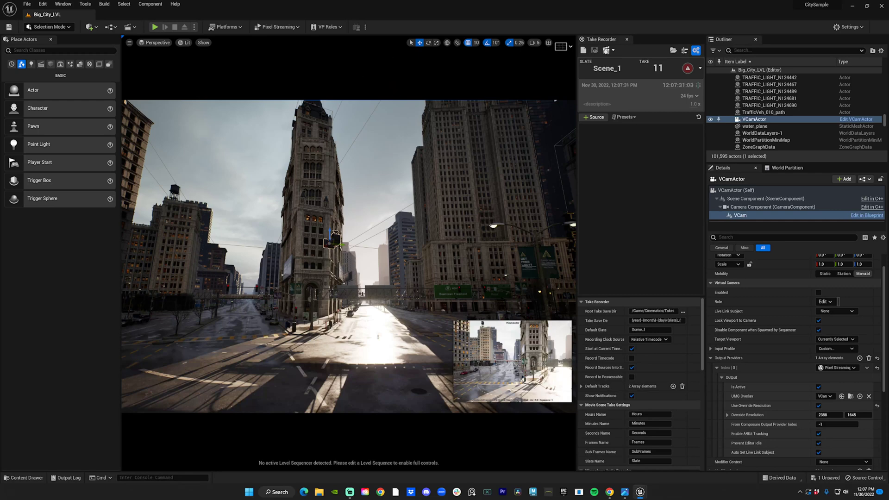
# In Project Settings > UDP Messaging, enter this PC's IP address as the Unicast Endpoint
pyautogui.click(846, 26)
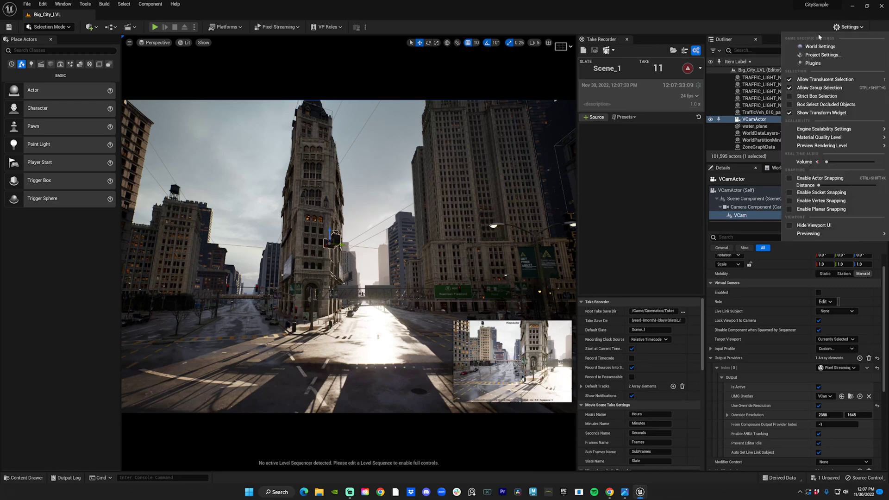
pyautogui.click(815, 55)
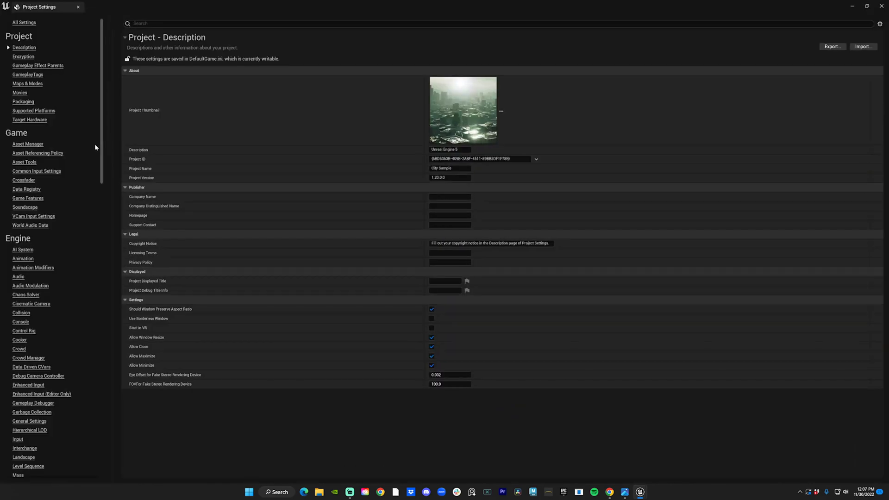
pyautogui.scroll(-3)
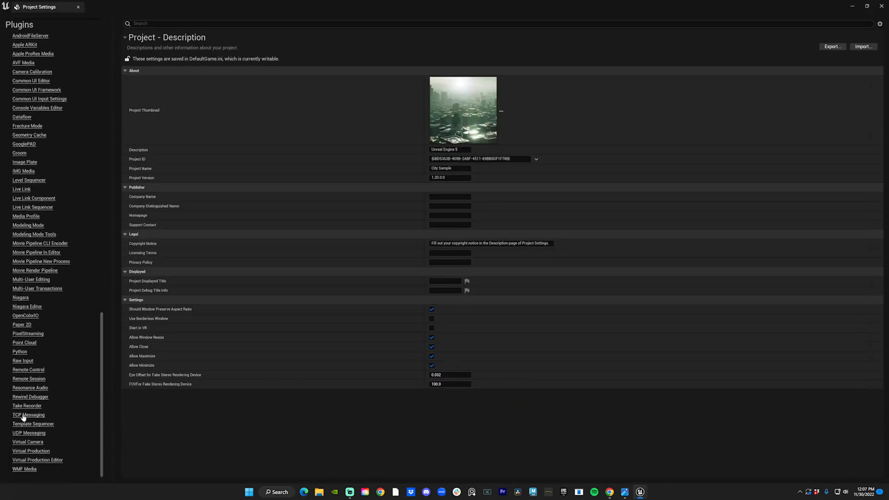
pyautogui.click(28, 433)
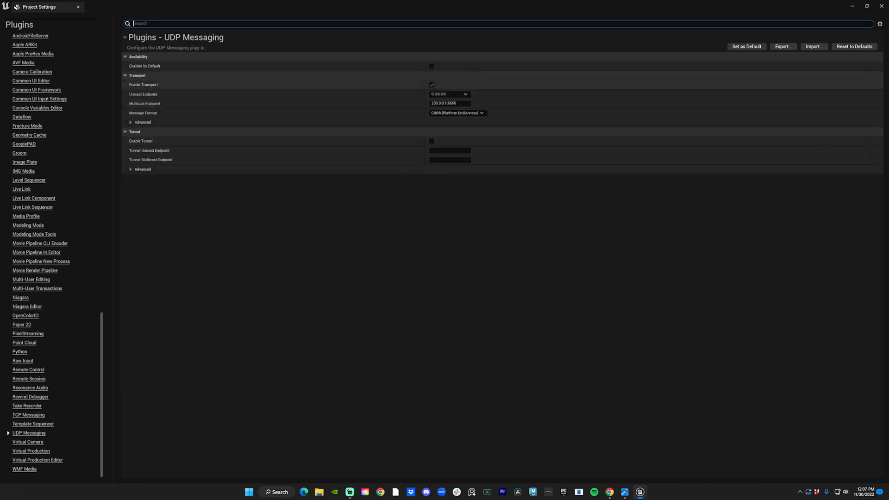
pyautogui.click(445, 94)
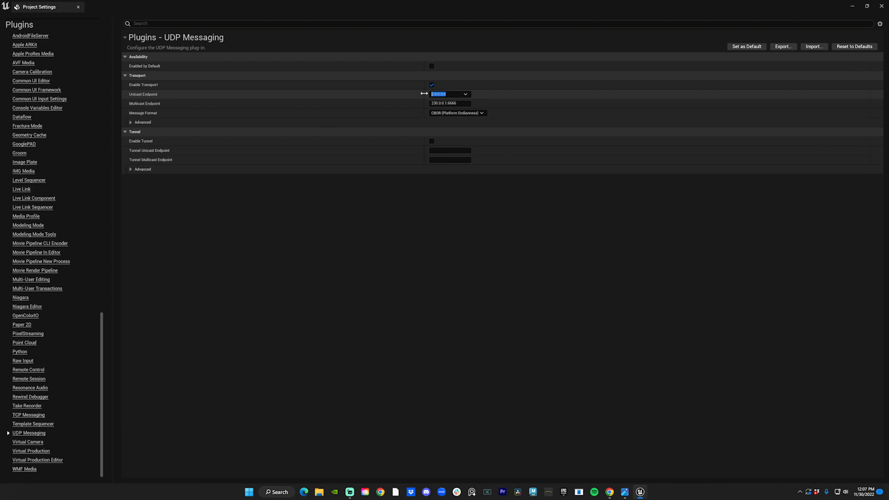
pyautogui.write('1.2.345:0')
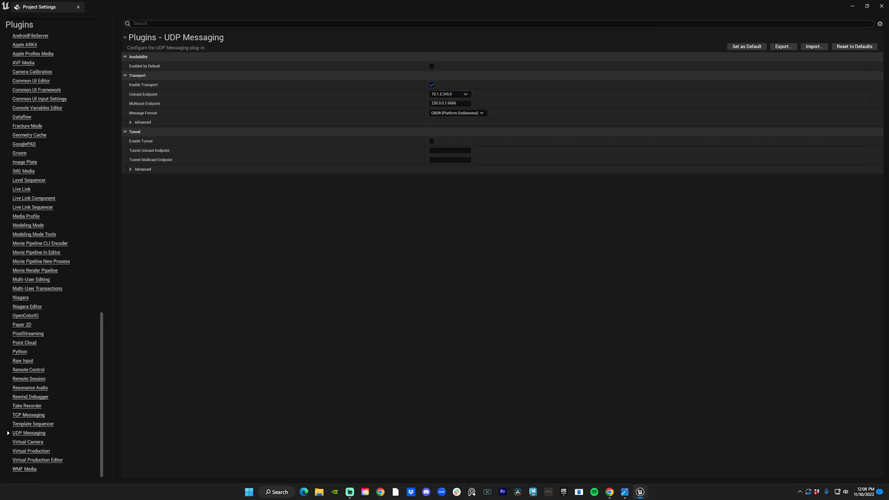
pyautogui.moveTo(107, 50)
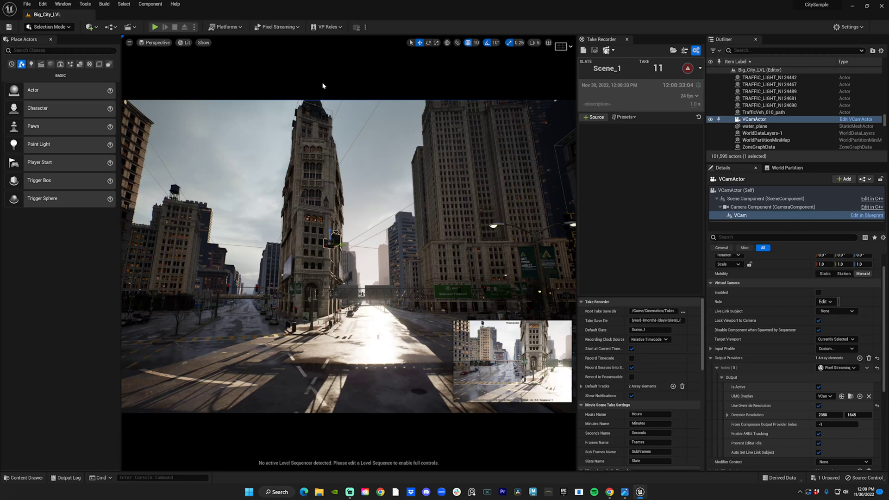
pyautogui.click(846, 26)
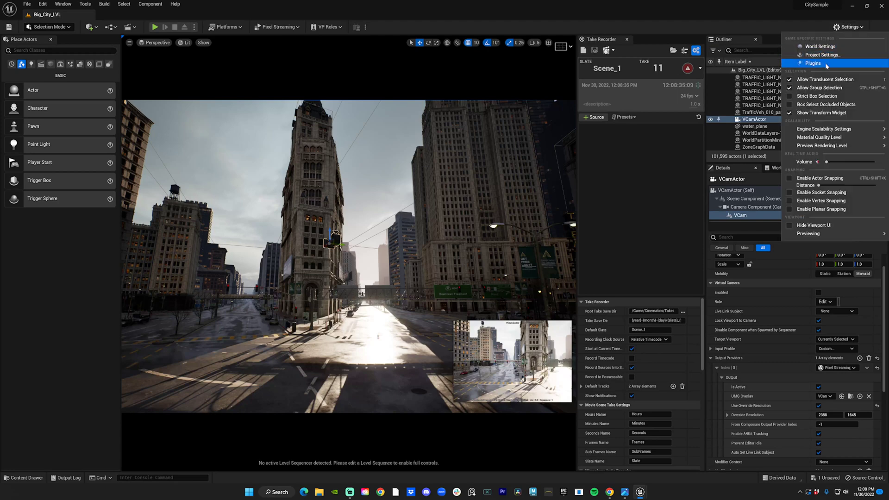
pyautogui.click(810, 61)
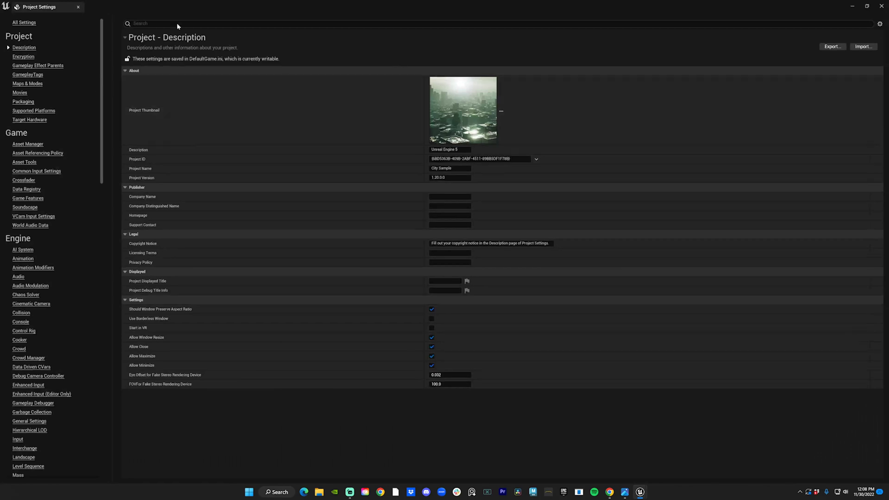
pyautogui.write('buffer')
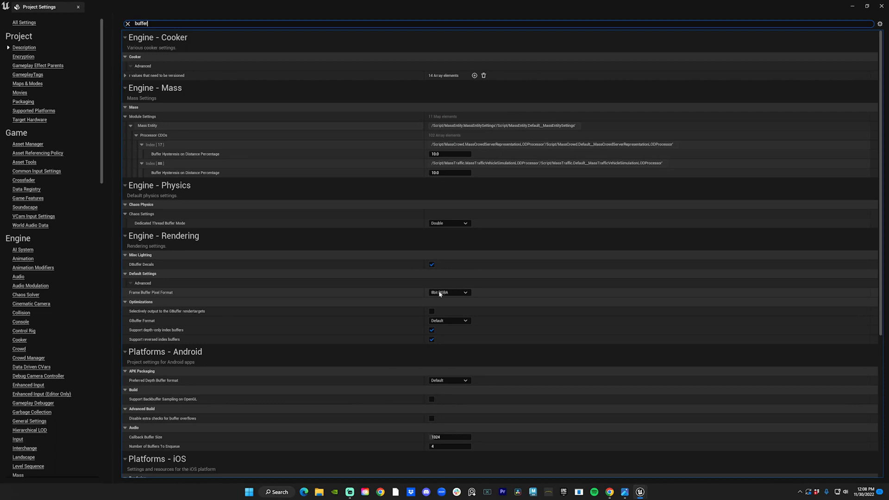
pyautogui.click(449, 292)
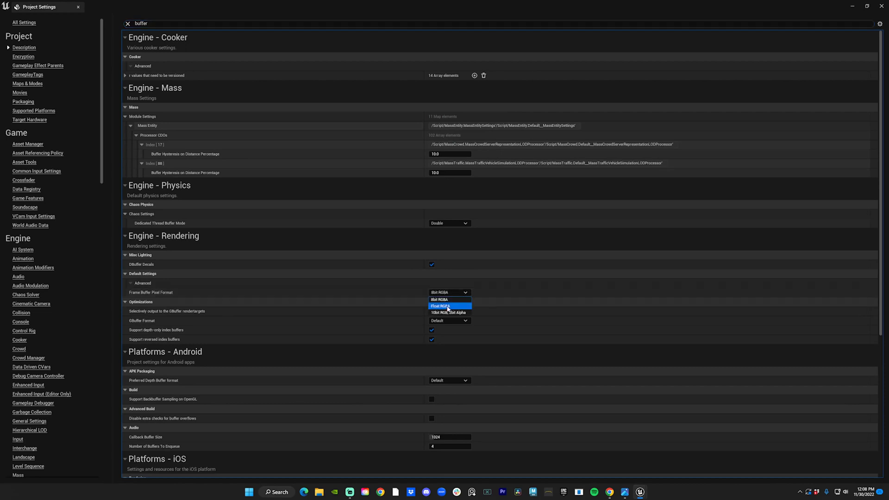
pyautogui.click(441, 299)
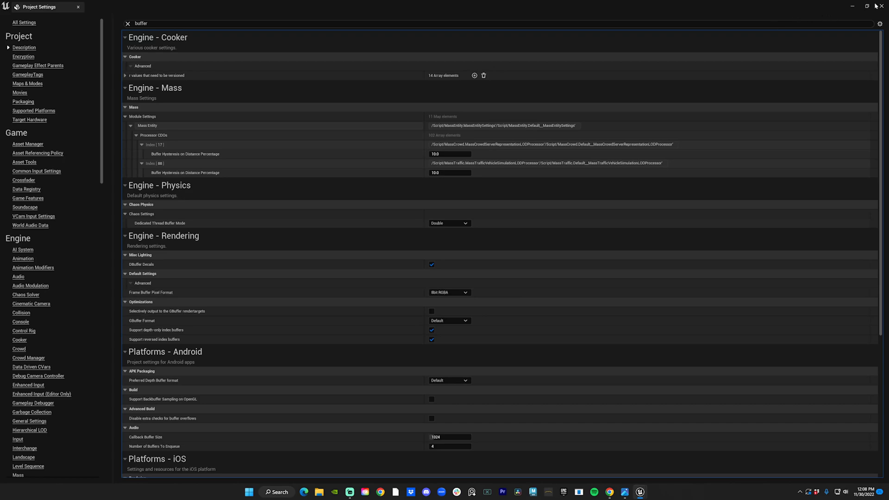
pyautogui.moveTo(884, 11)
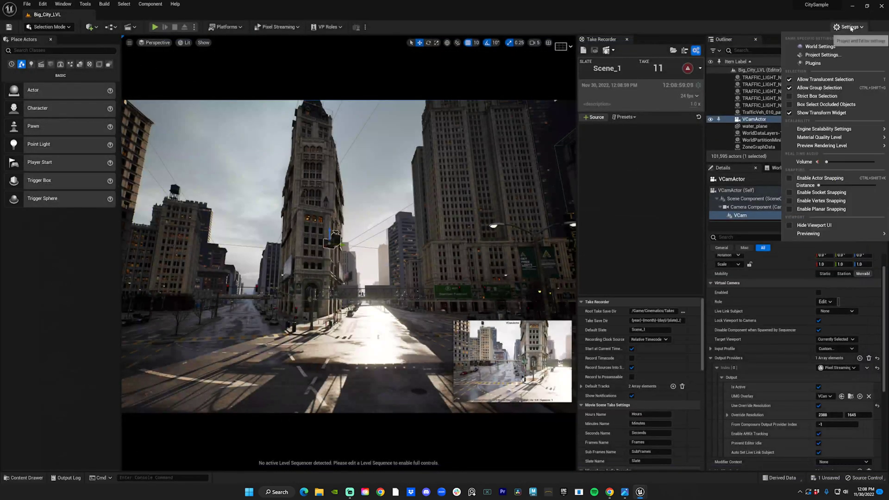
# In the Plugins browser, enable the Live Link and Virtual Camera plugins
pyautogui.click(817, 63)
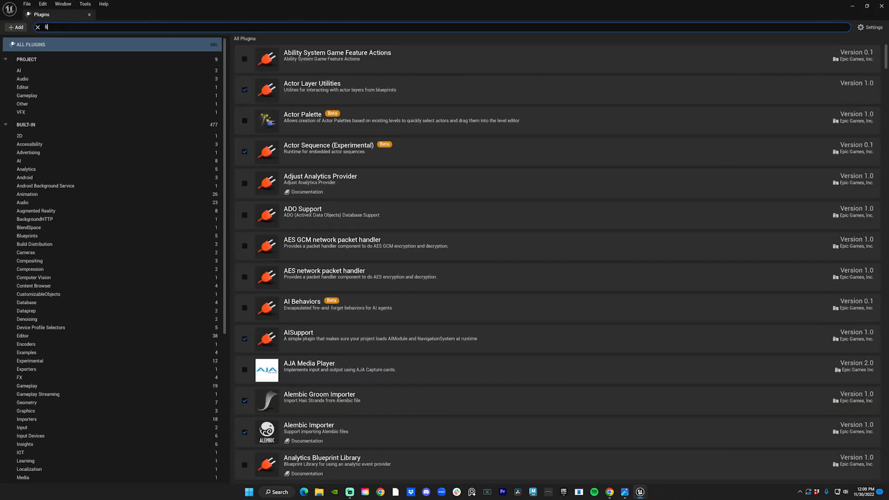
pyautogui.write('livelink')
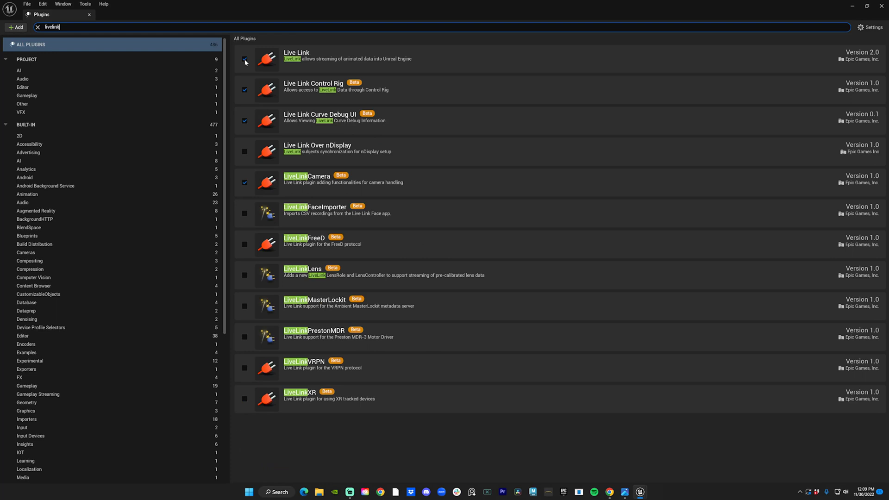
pyautogui.click(245, 61)
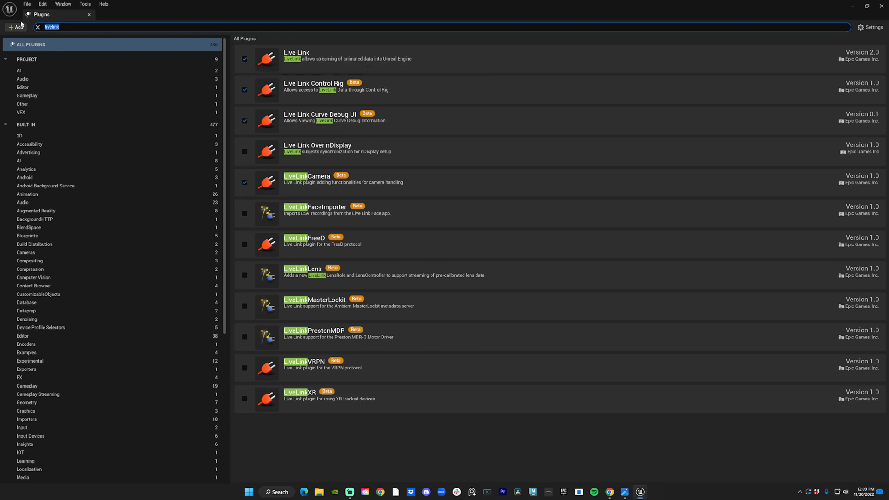
pyautogui.click(39, 26)
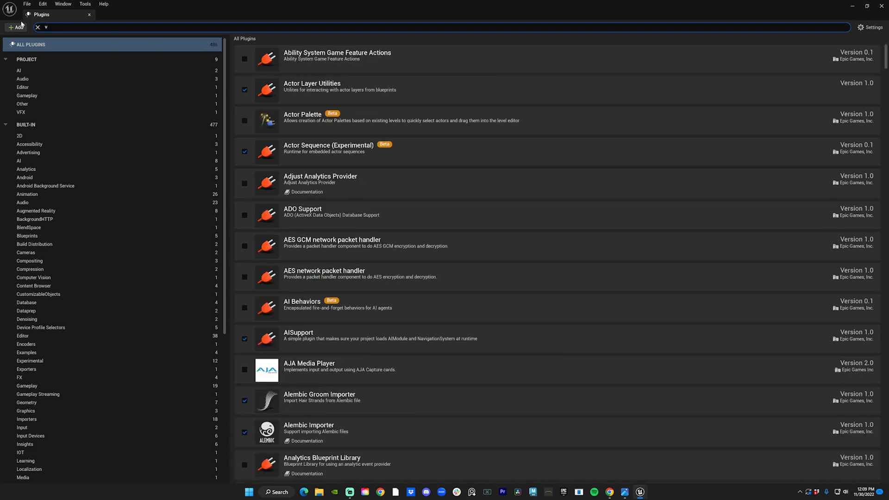
pyautogui.write('irtual pr')
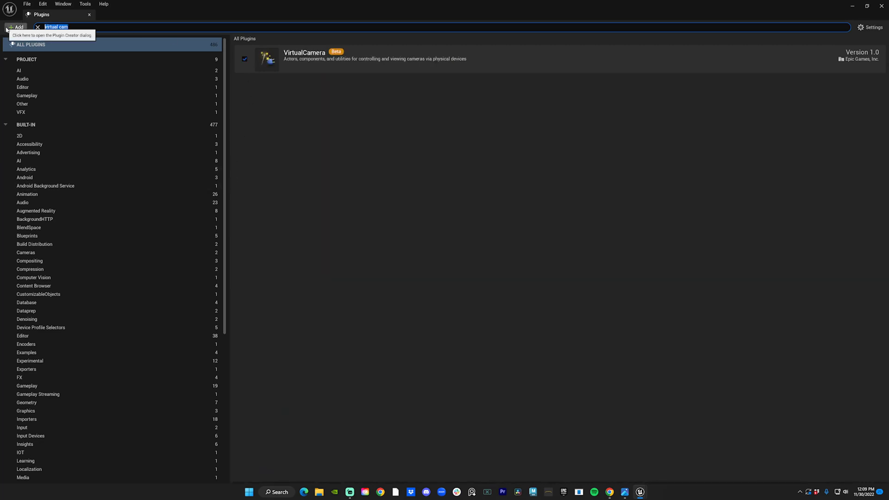
# Search for and enable the RemoteSession and Apple ARKit plugins
pyautogui.write('remote session')
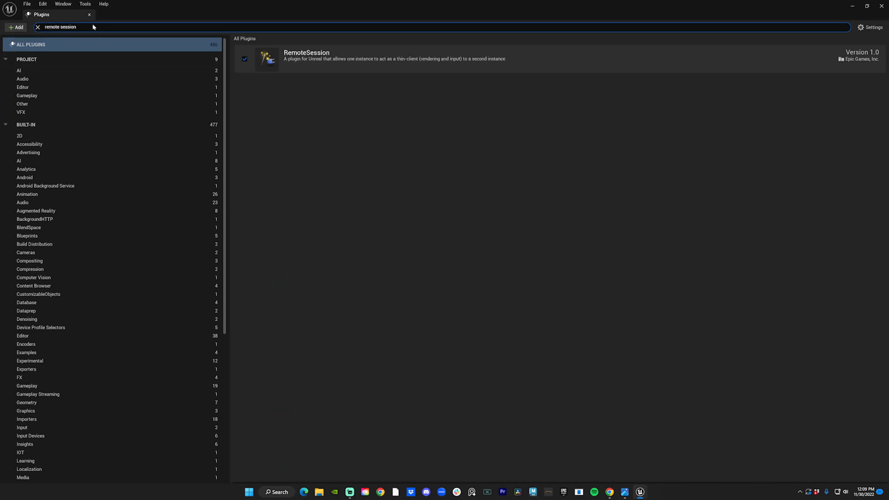
pyautogui.tripleClick(60, 27)
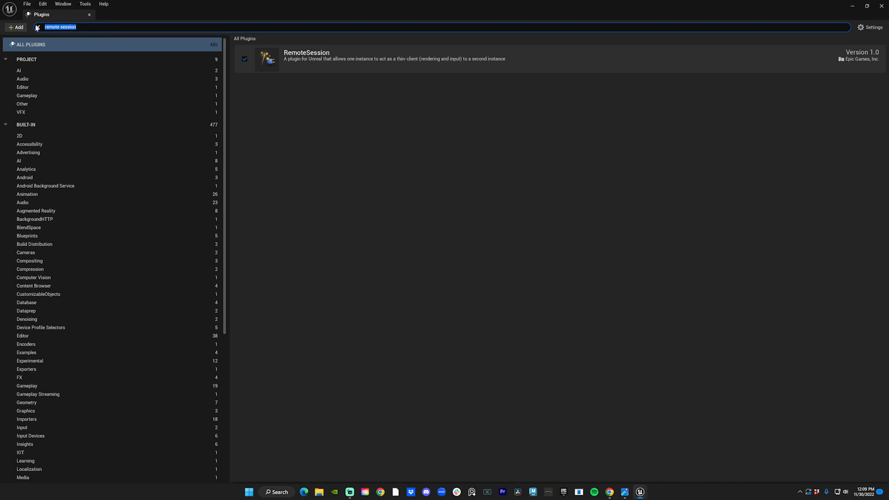
pyautogui.write('a')
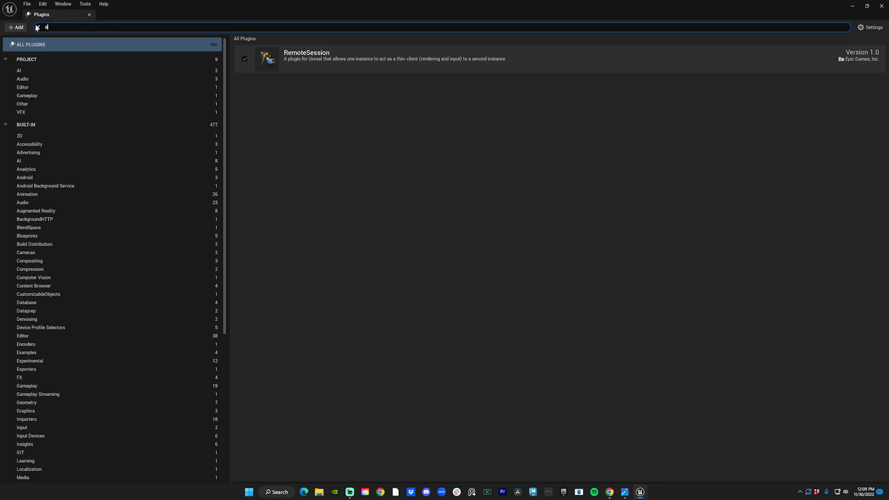
pyautogui.write('pple')
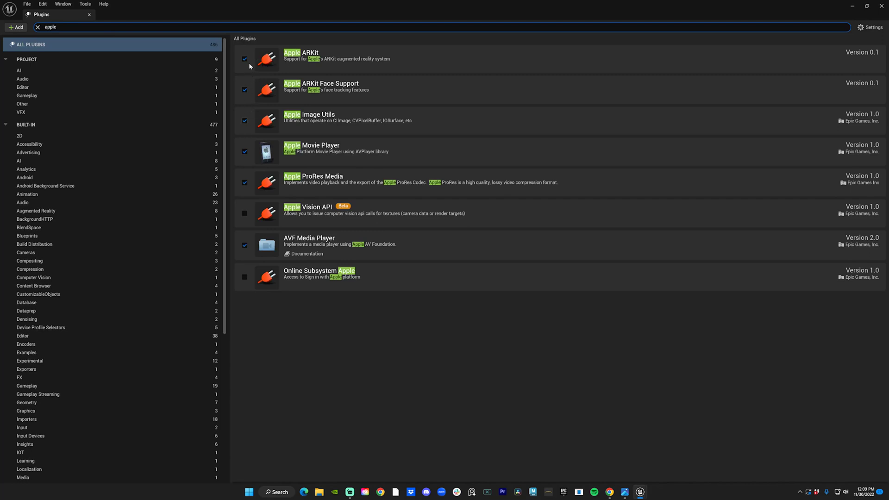
pyautogui.moveTo(256, 124)
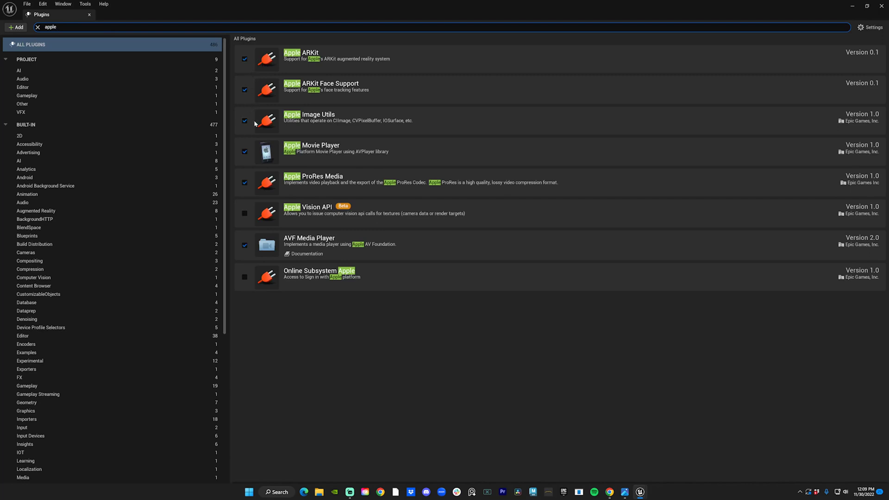
pyautogui.moveTo(241, 67)
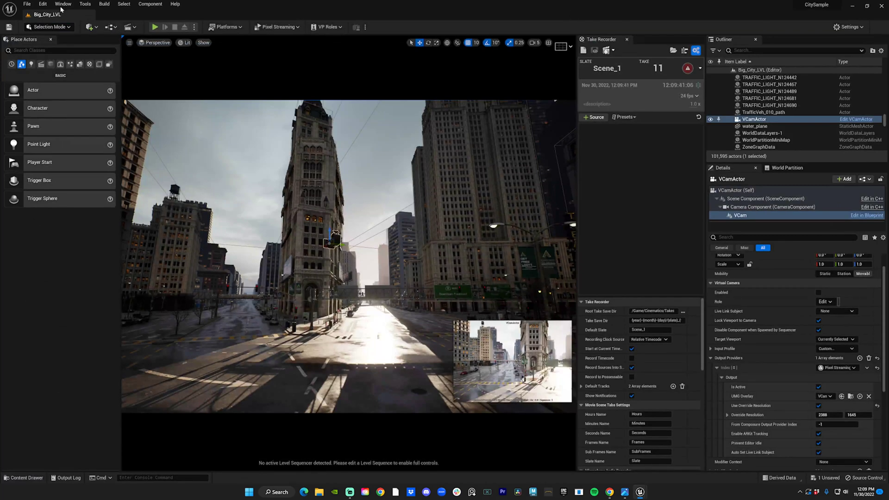
# From Window > Virtual Production > Live Link, add a RemoteSession source providing CameraTransform
pyautogui.click(63, 4)
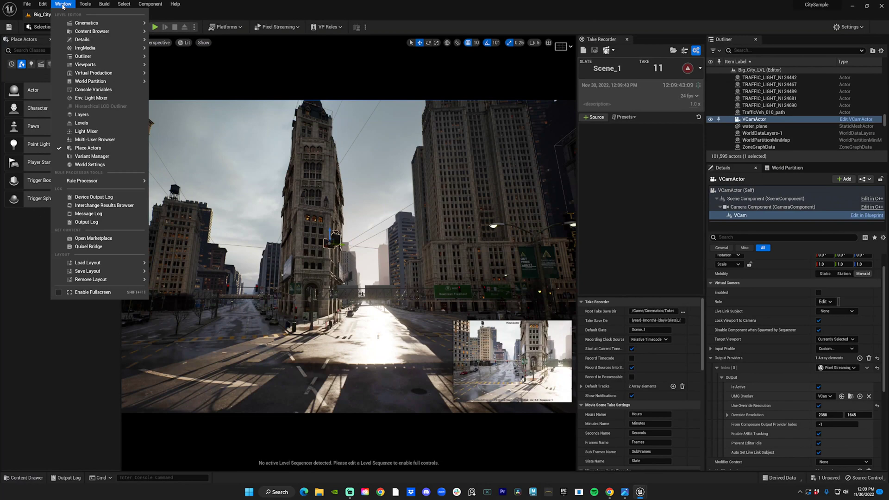
pyautogui.moveTo(94, 72)
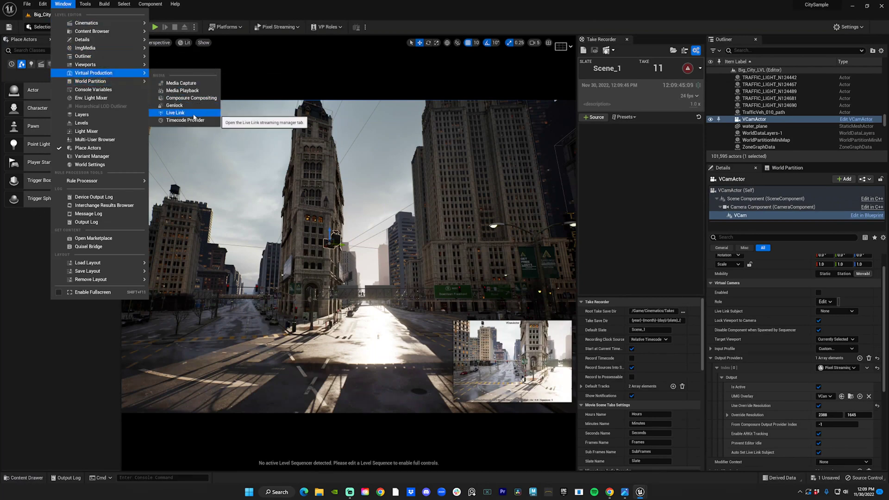
pyautogui.click(175, 113)
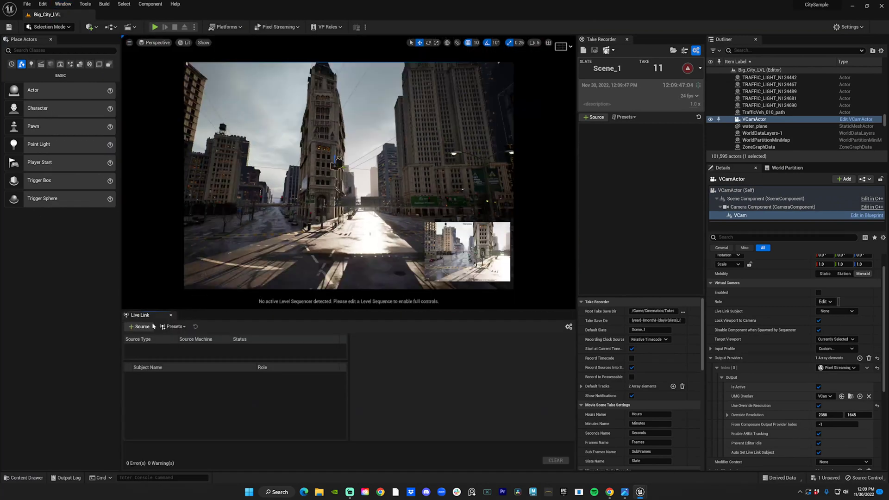
pyautogui.moveTo(142, 327)
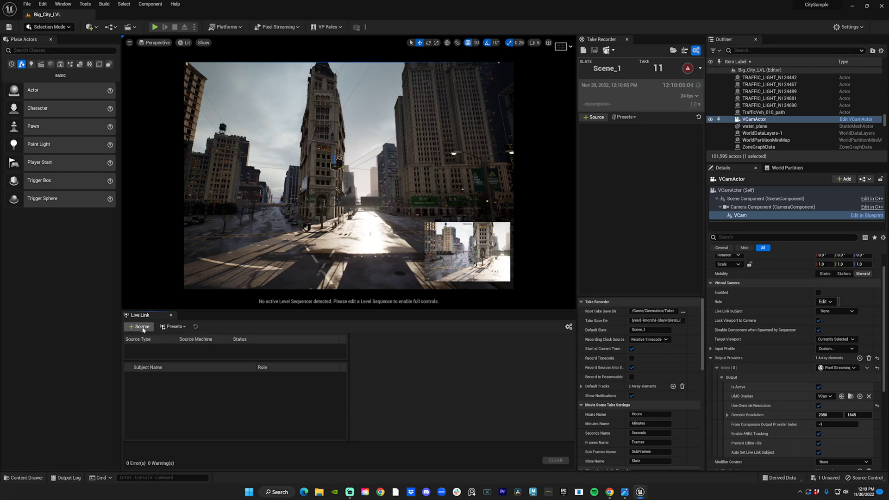
pyautogui.click(142, 326)
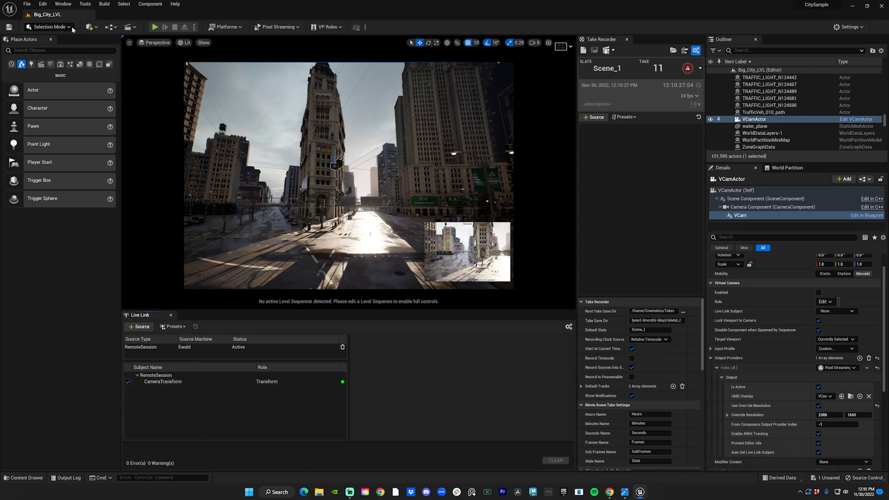
# Place a VCamActor, filter the Outliner by 'vcam', delete the old VCamActor and select VCamActor2
pyautogui.click(92, 26)
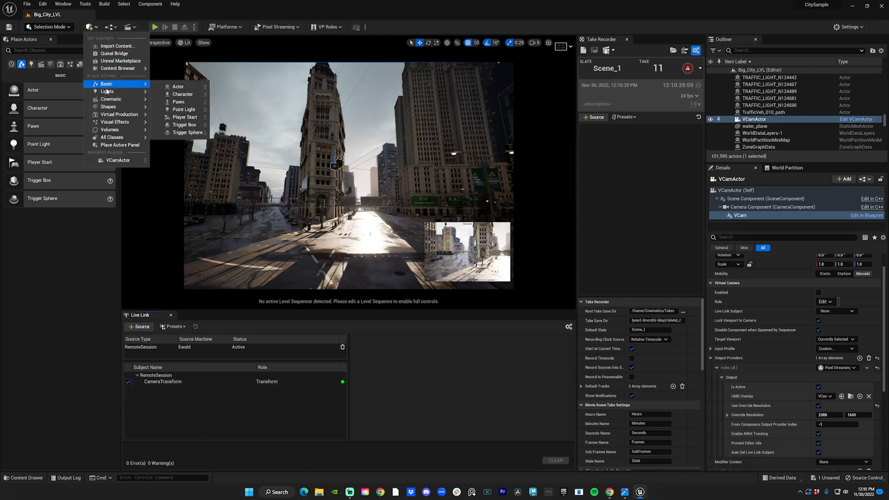
pyautogui.moveTo(119, 115)
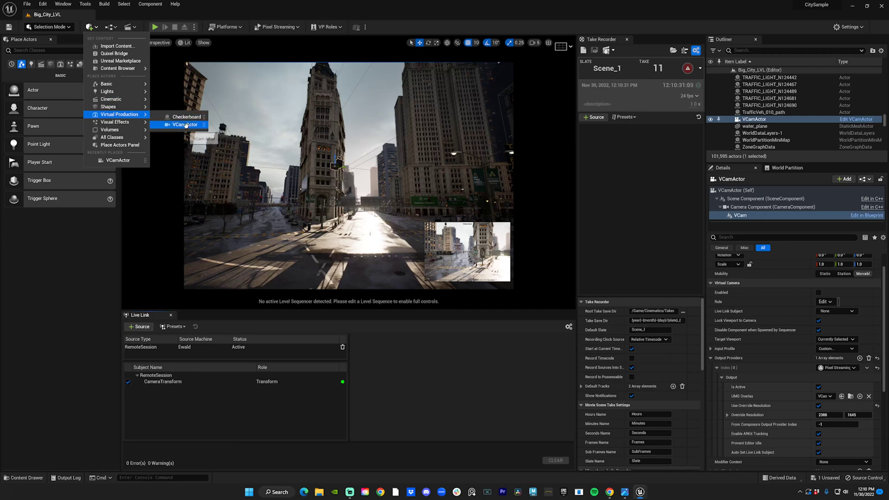
pyautogui.click(185, 124)
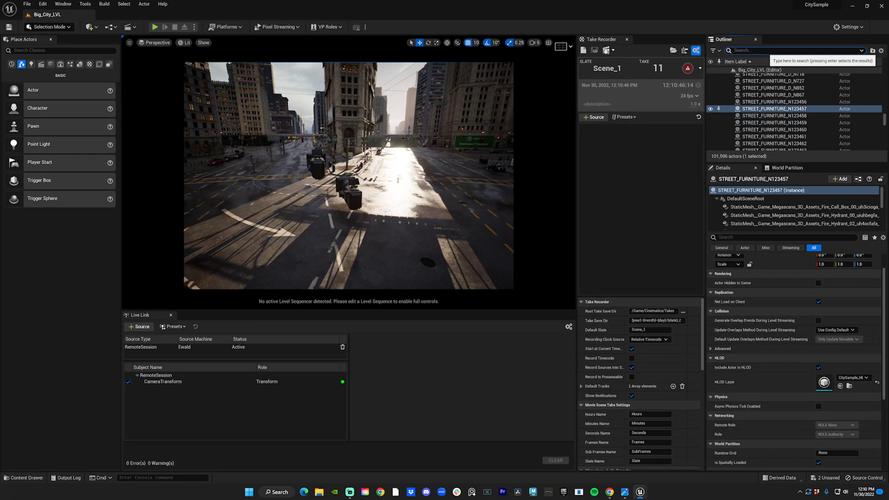
pyautogui.write('vcam')
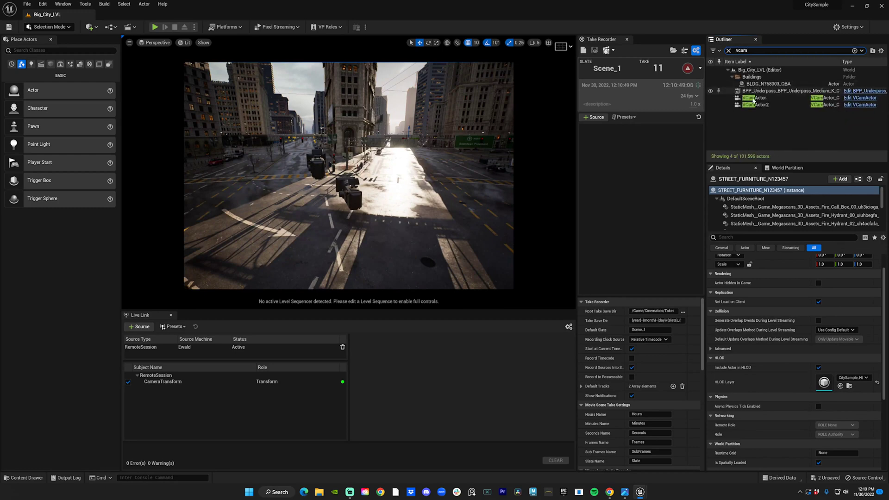
pyautogui.click(754, 98)
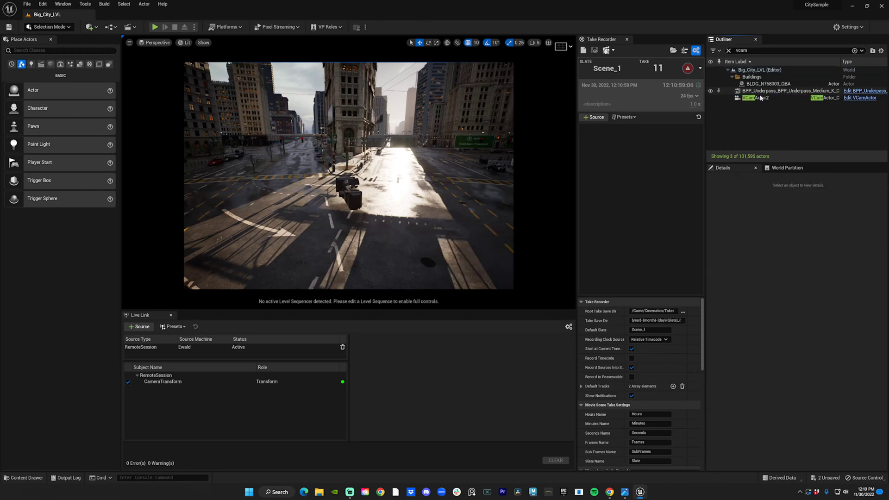
pyautogui.click(756, 99)
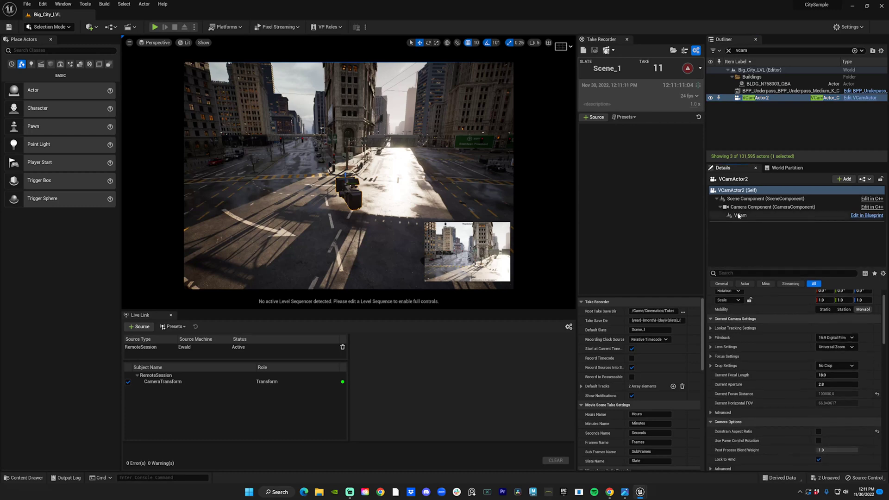
# On VCamActor2's VCam component, enable Use Override Resolution and set Live Link Subject to CameraTransform
pyautogui.click(739, 215)
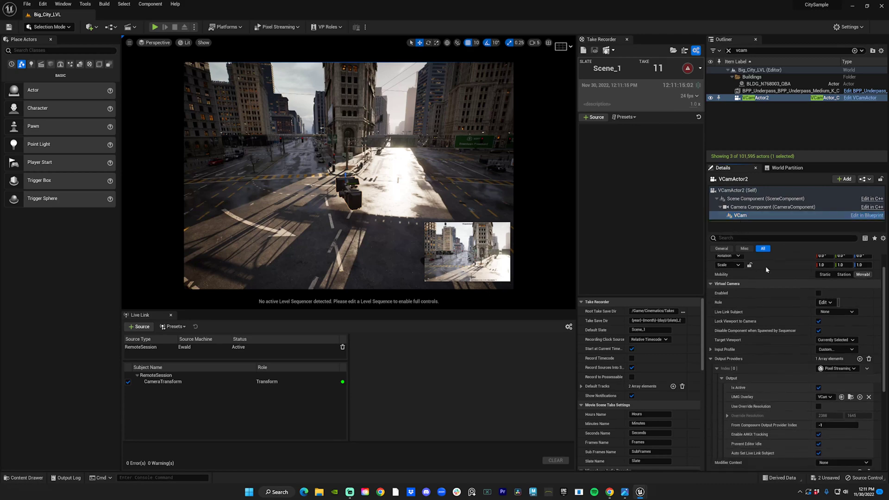
pyautogui.click(721, 369)
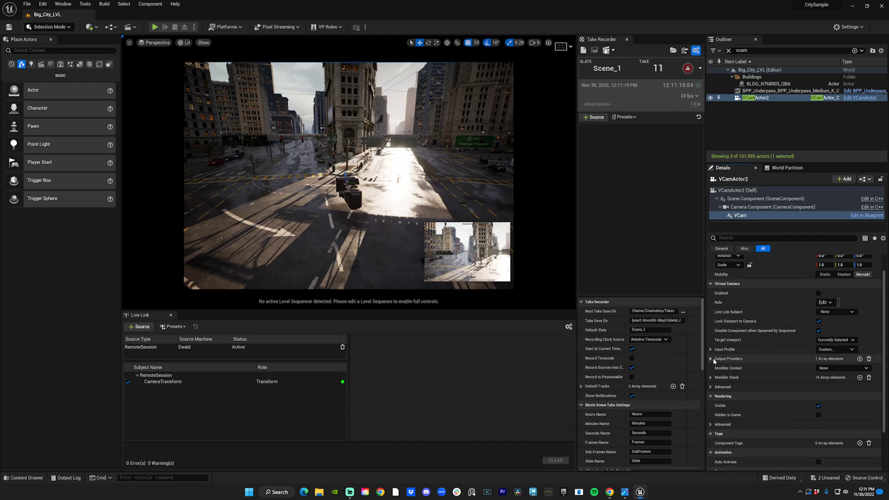
pyautogui.click(711, 359)
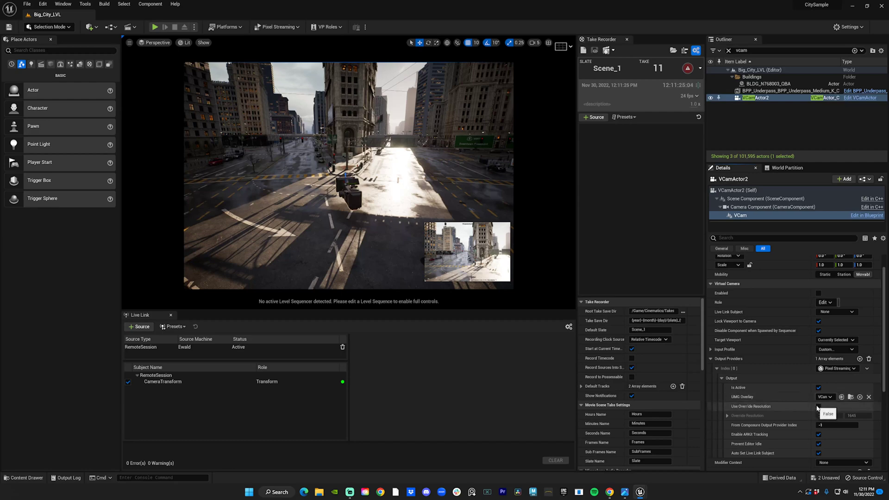
pyautogui.click(819, 406)
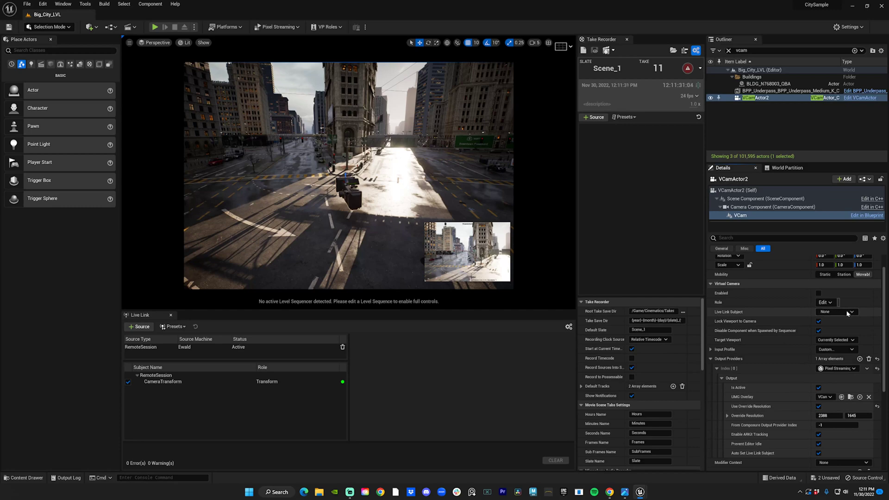
pyautogui.click(841, 311)
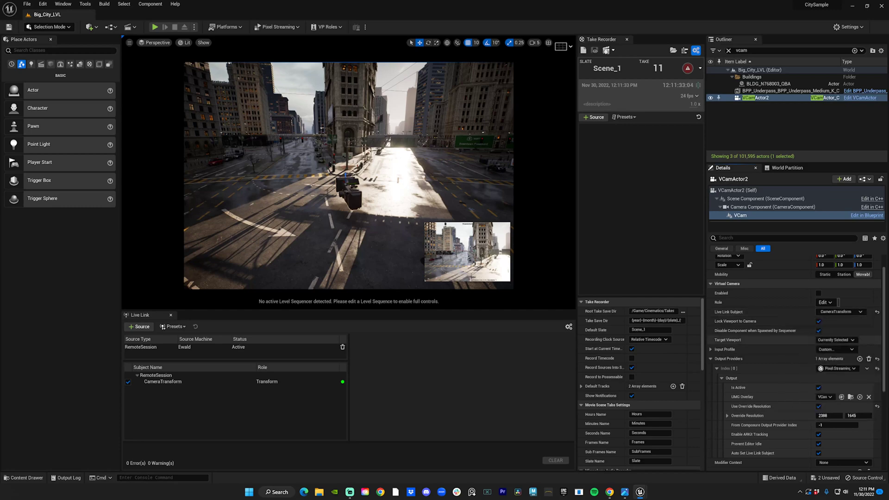